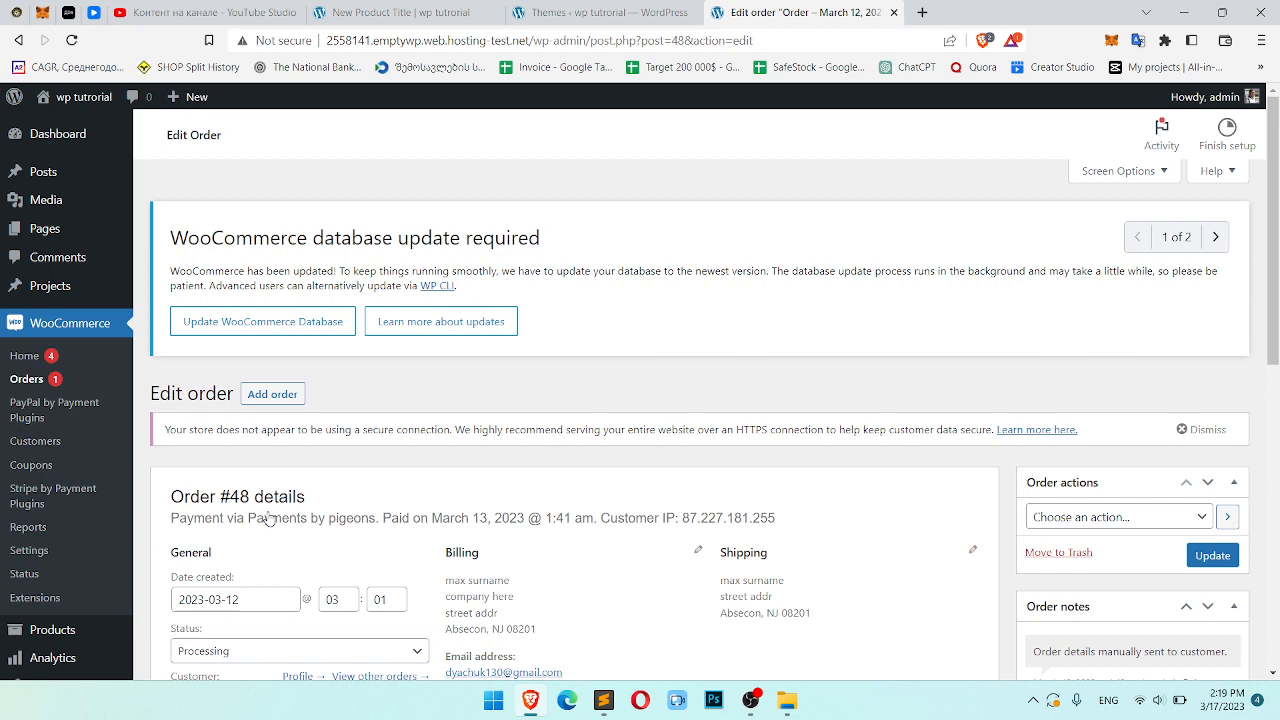
# Step: From Order #48's edit page, launch the Theme File Editor in a new browser tab
pyautogui.scroll(-3)
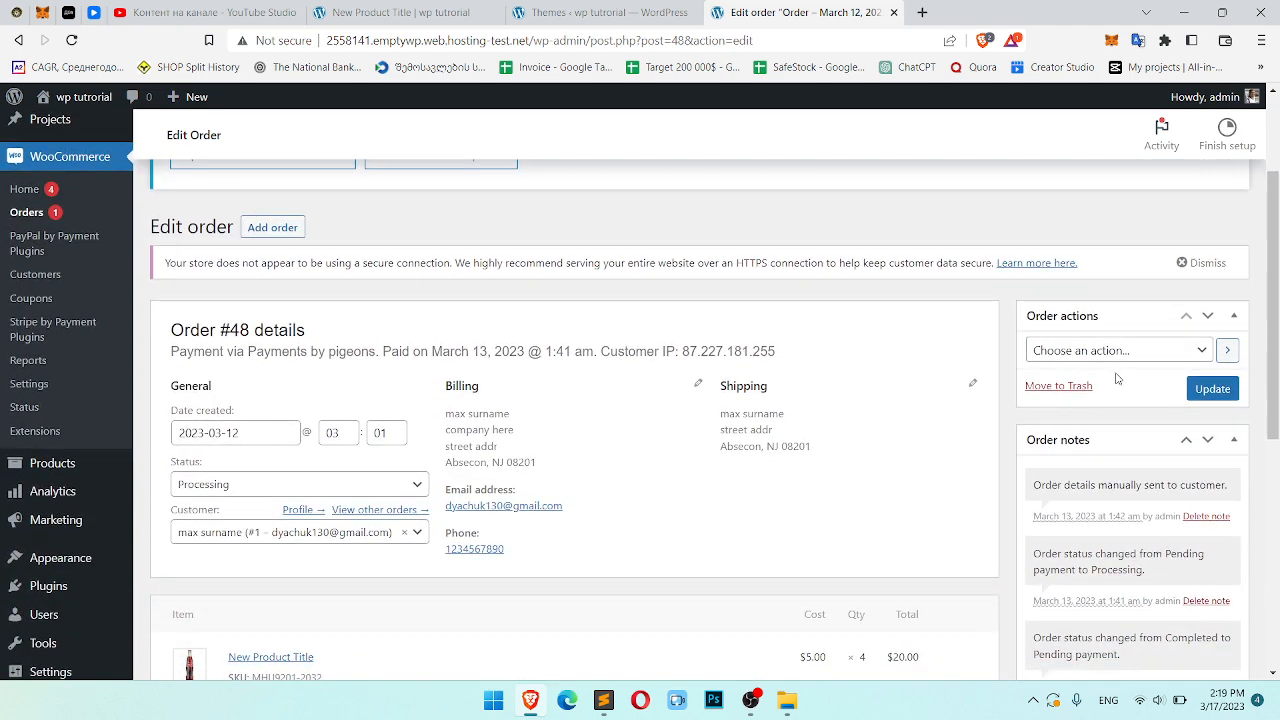
pyautogui.click(1036, 262)
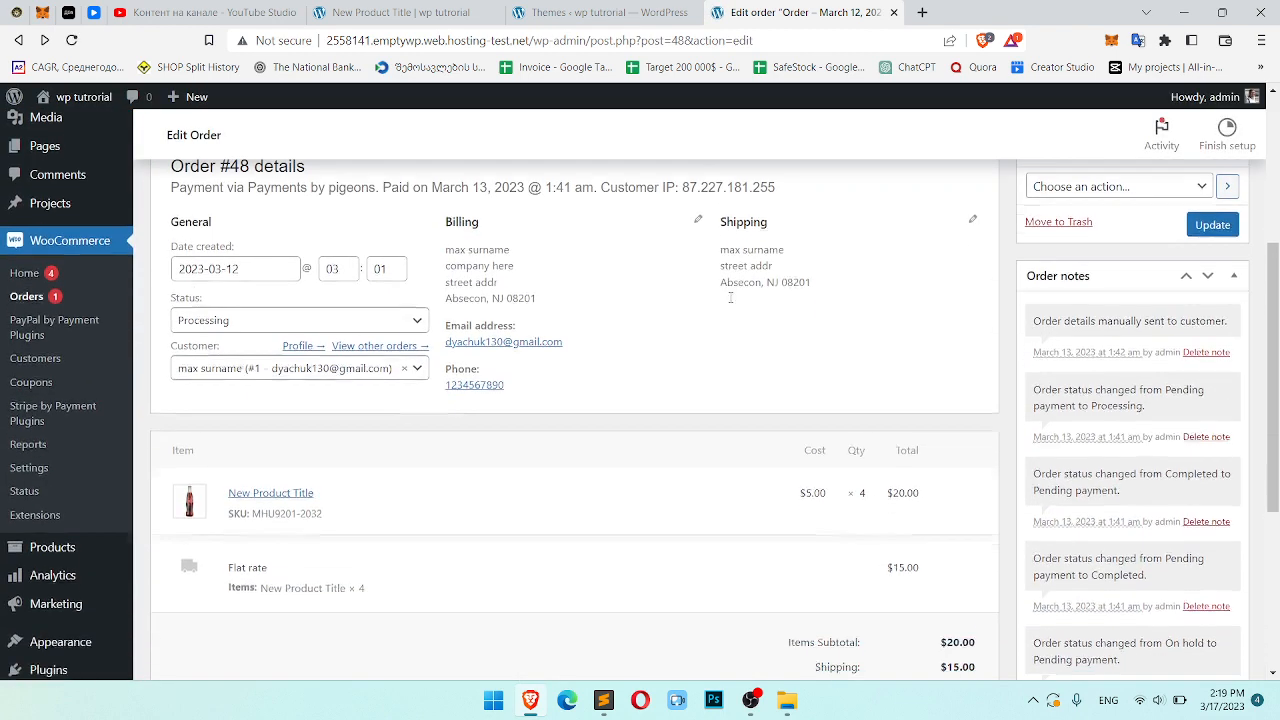
pyautogui.click(298, 320)
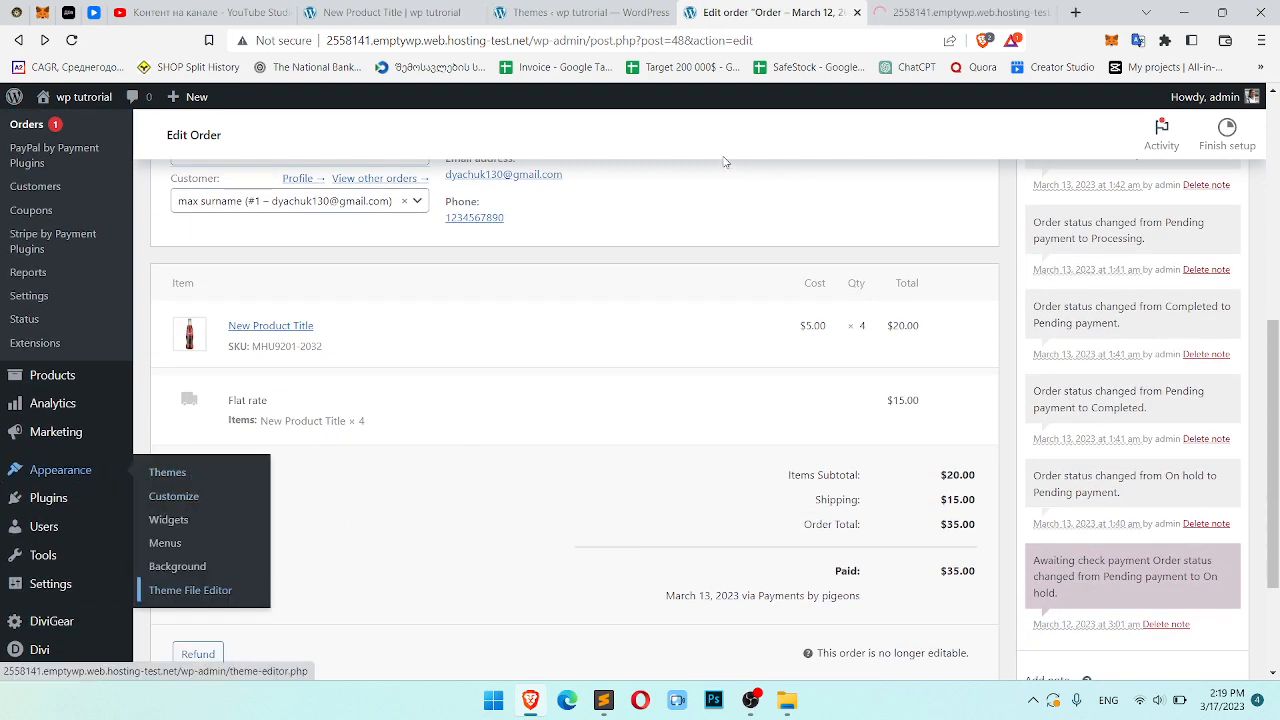
# Step: Bring up the new Edit Themes tab showing Divi Child's style.css
pyautogui.click(190, 589)
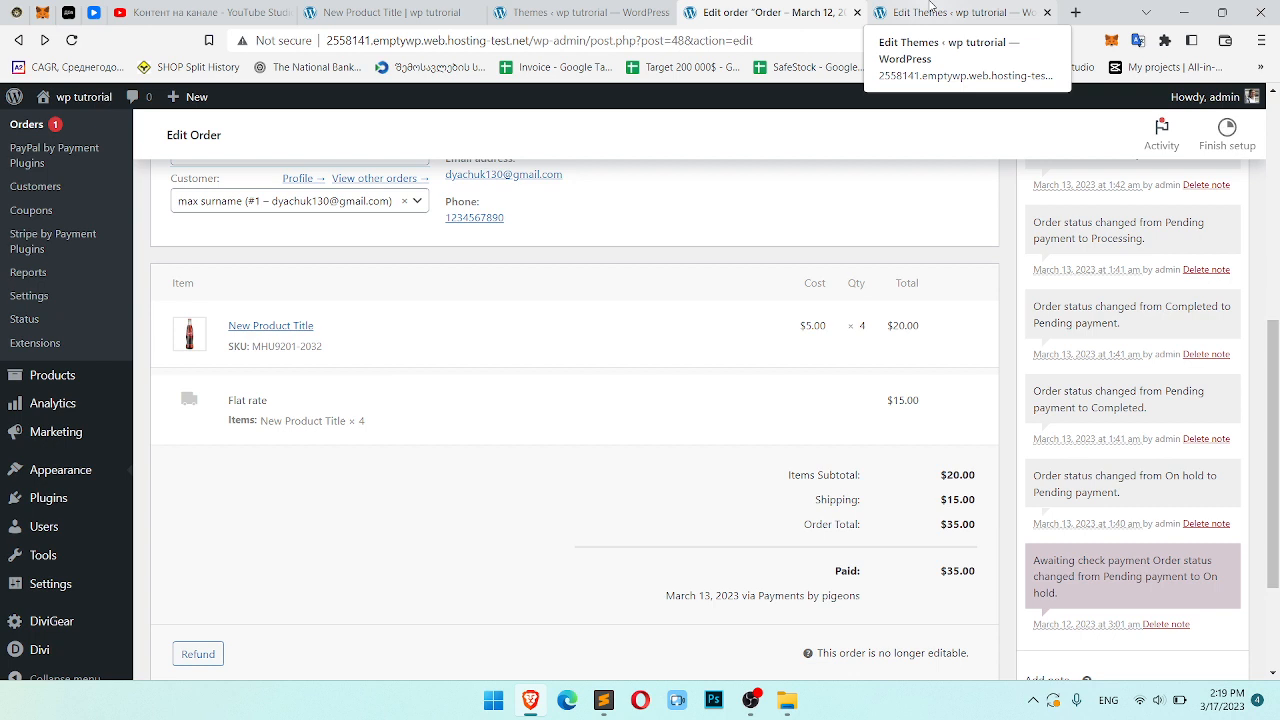
pyautogui.click(950, 12)
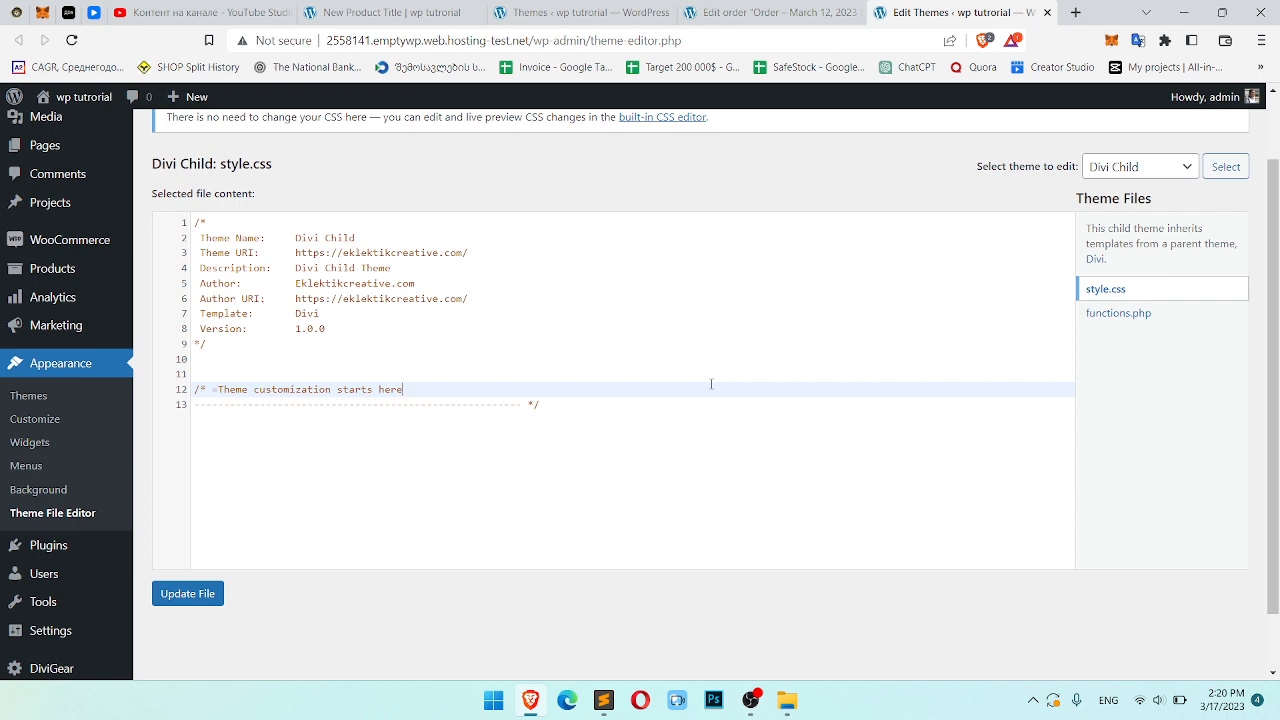
pyautogui.moveTo(163, 378)
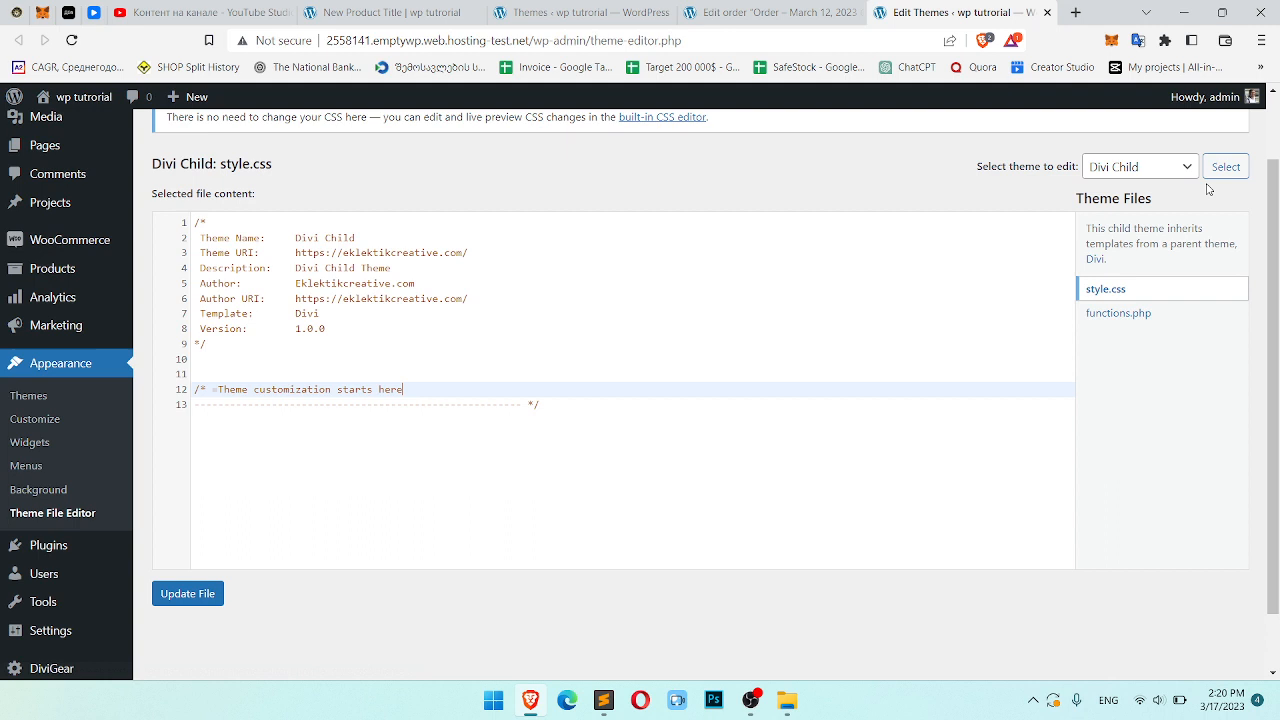
# Step: Load the Divi Child functions.php and add blank lines after its enqueue function
pyautogui.click(1119, 313)
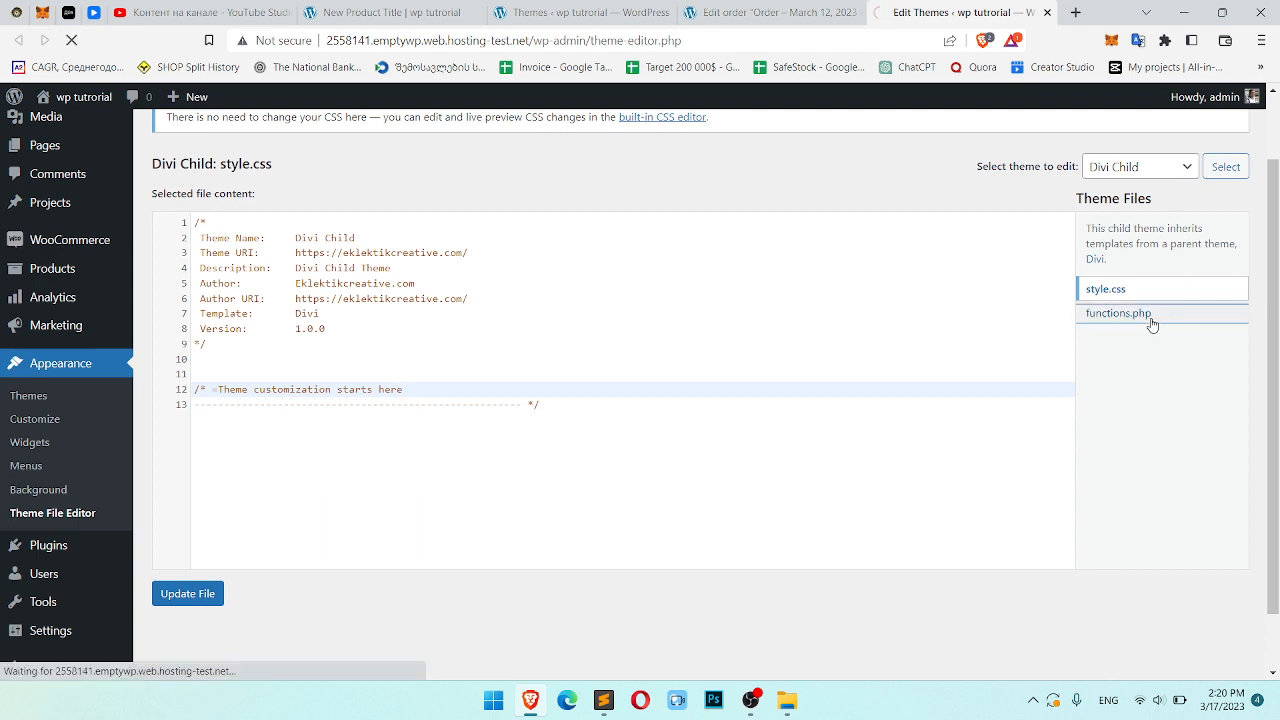
pyautogui.click(1117, 313)
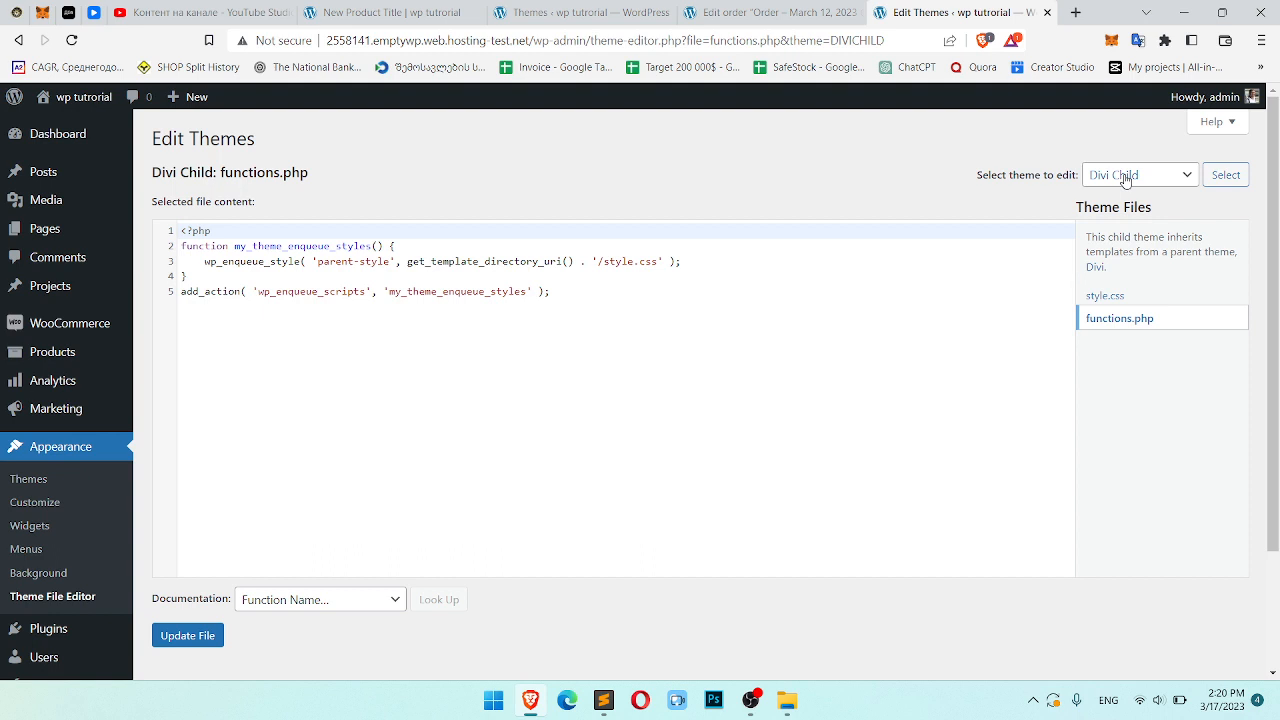
pyautogui.moveTo(1168, 287)
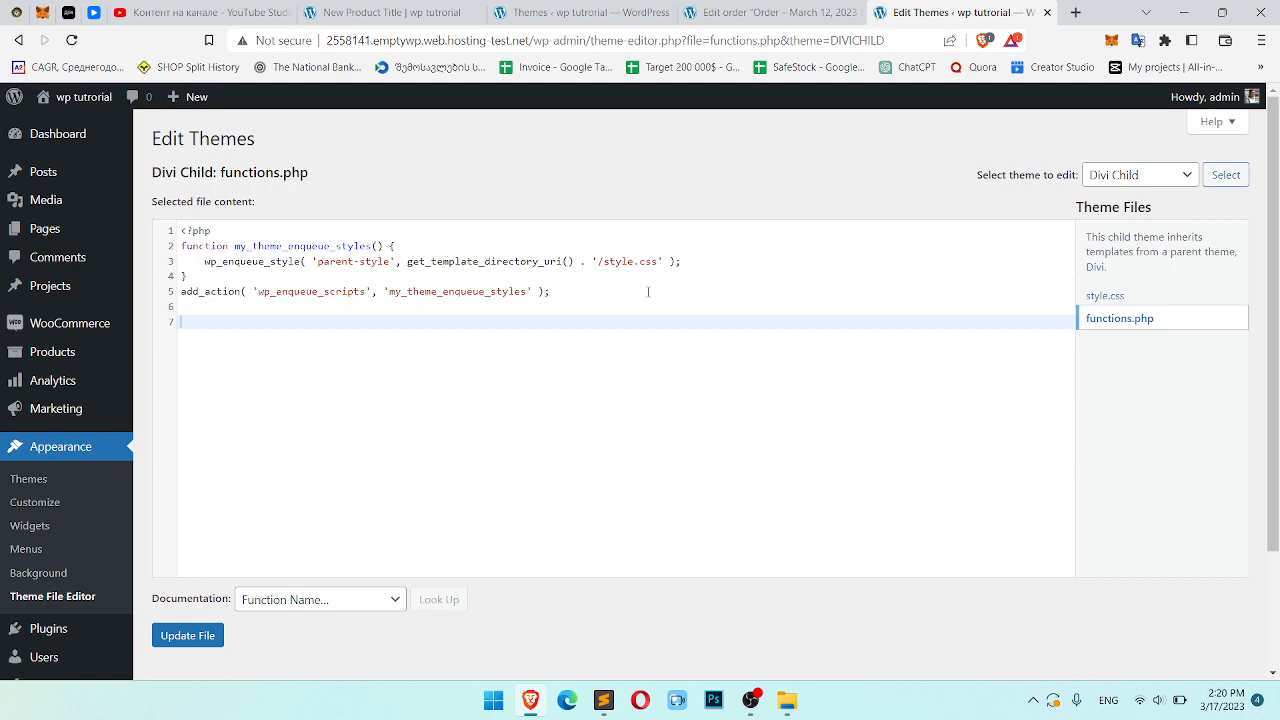
# Step: Save functions.php with the pasted code registering a 'Waiting call' WooCommerce order status
pyautogui.scroll(-3)
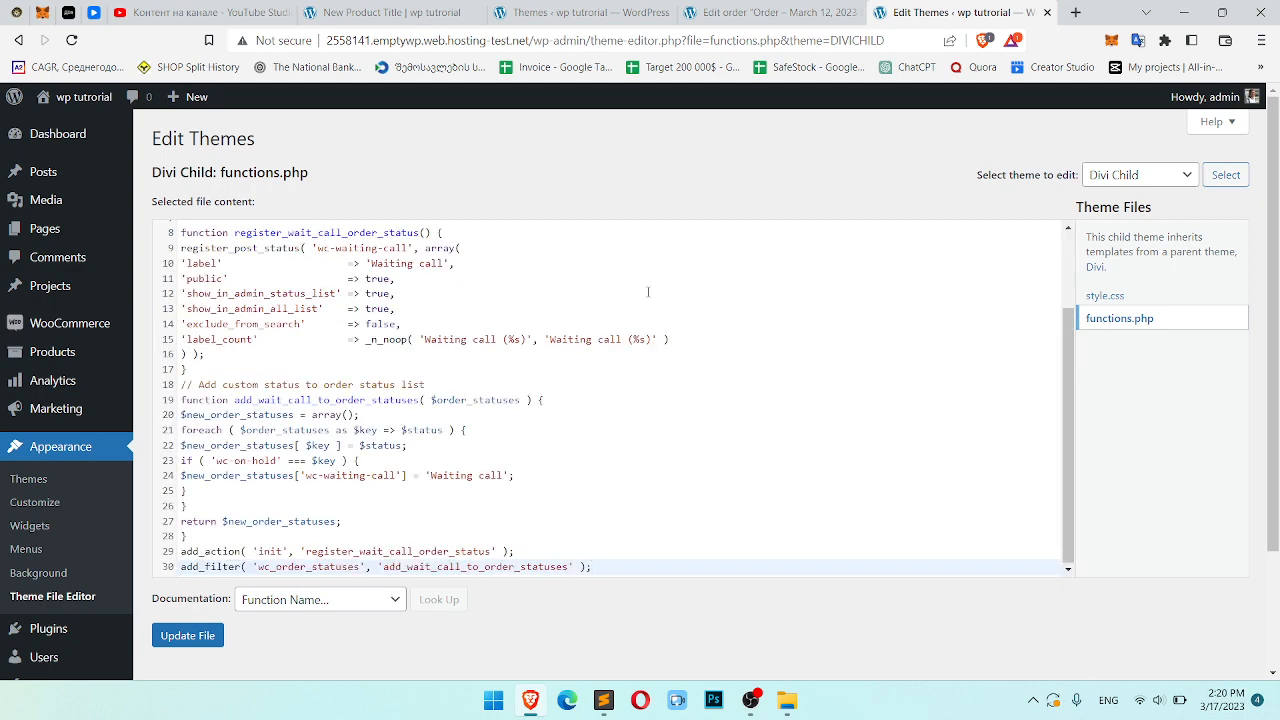
pyautogui.scroll(-3)
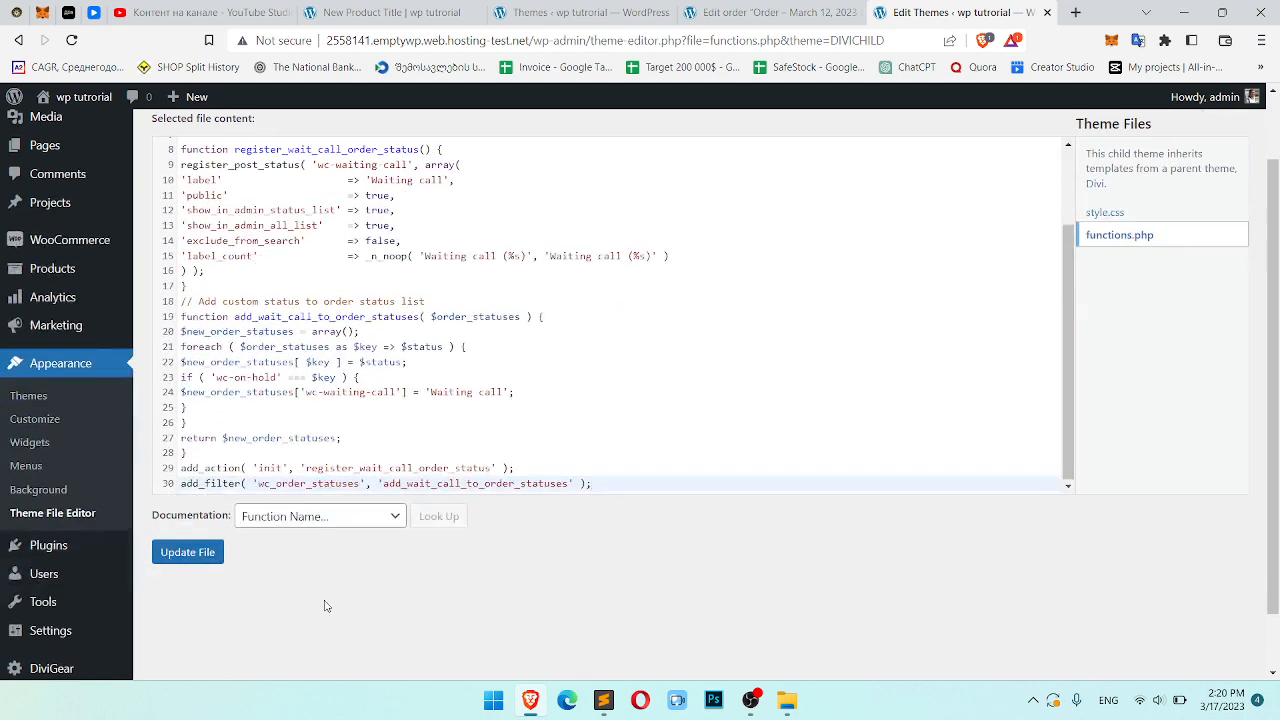
pyautogui.click(187, 551)
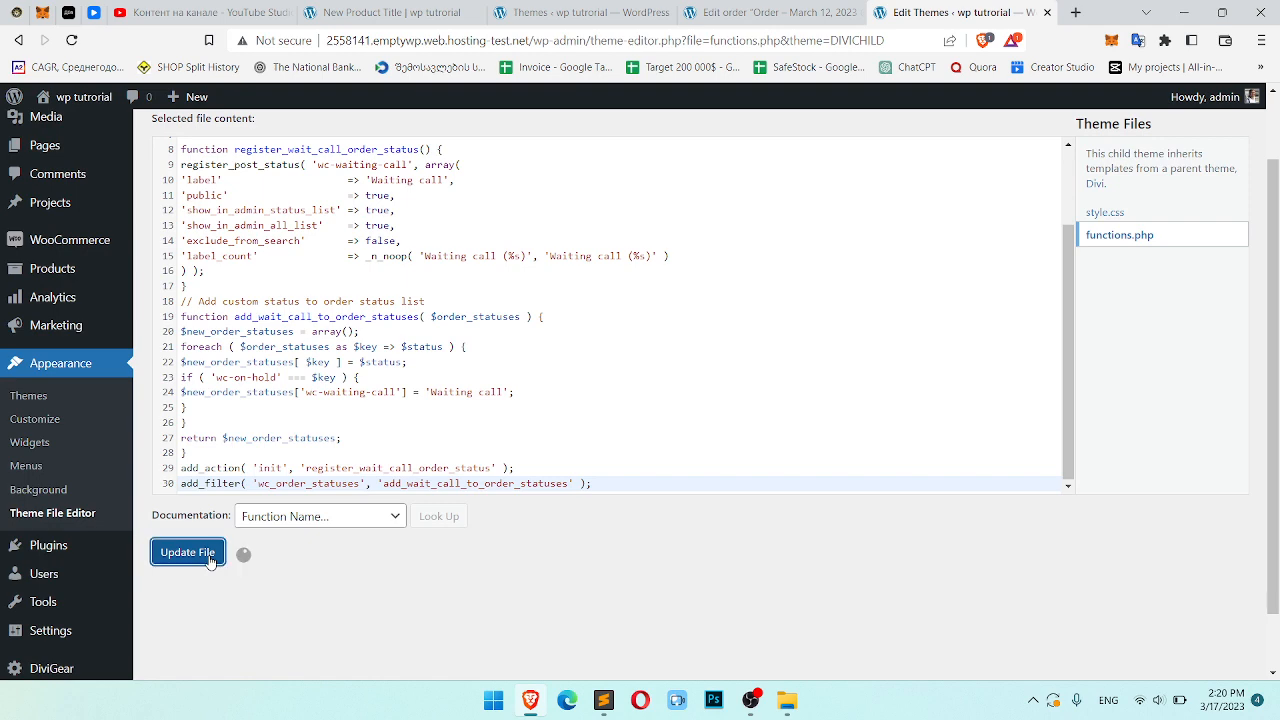
pyautogui.click(188, 552)
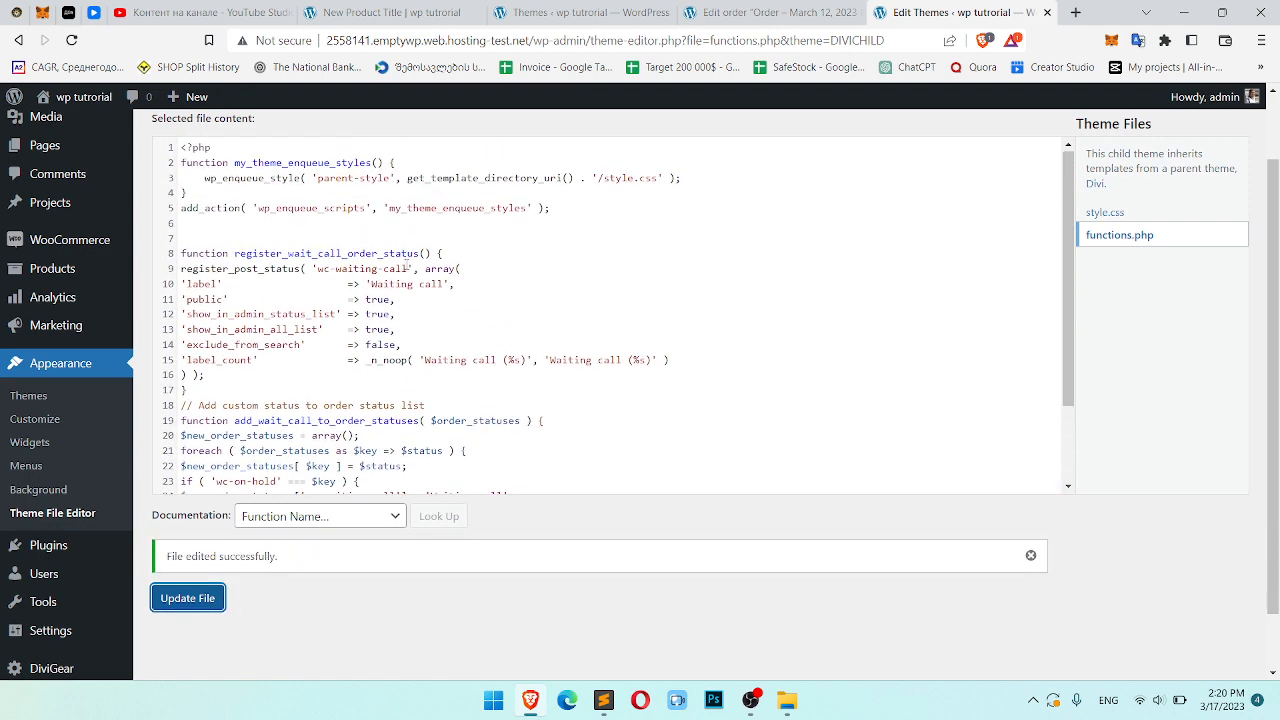
# Step: Rename the 'Waiting call' labels in the status code to 'Custom Order Status'
pyautogui.scroll(-3)
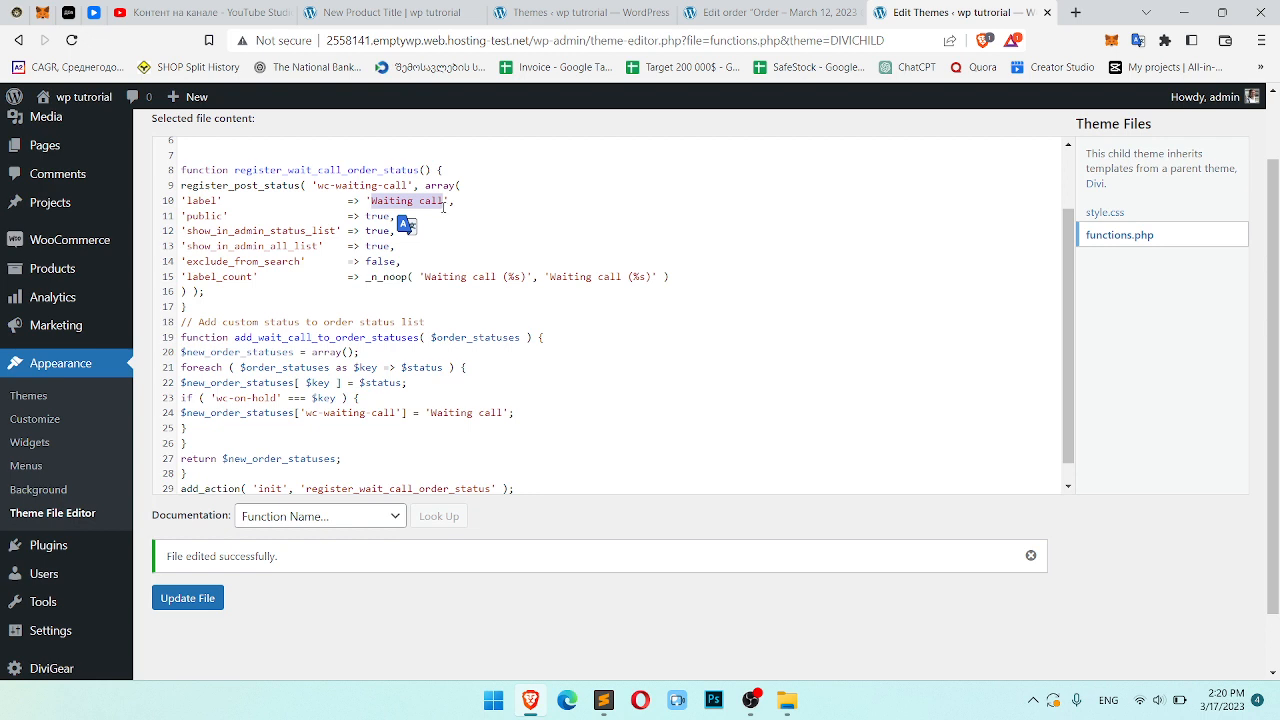
pyautogui.write('Custom Order')
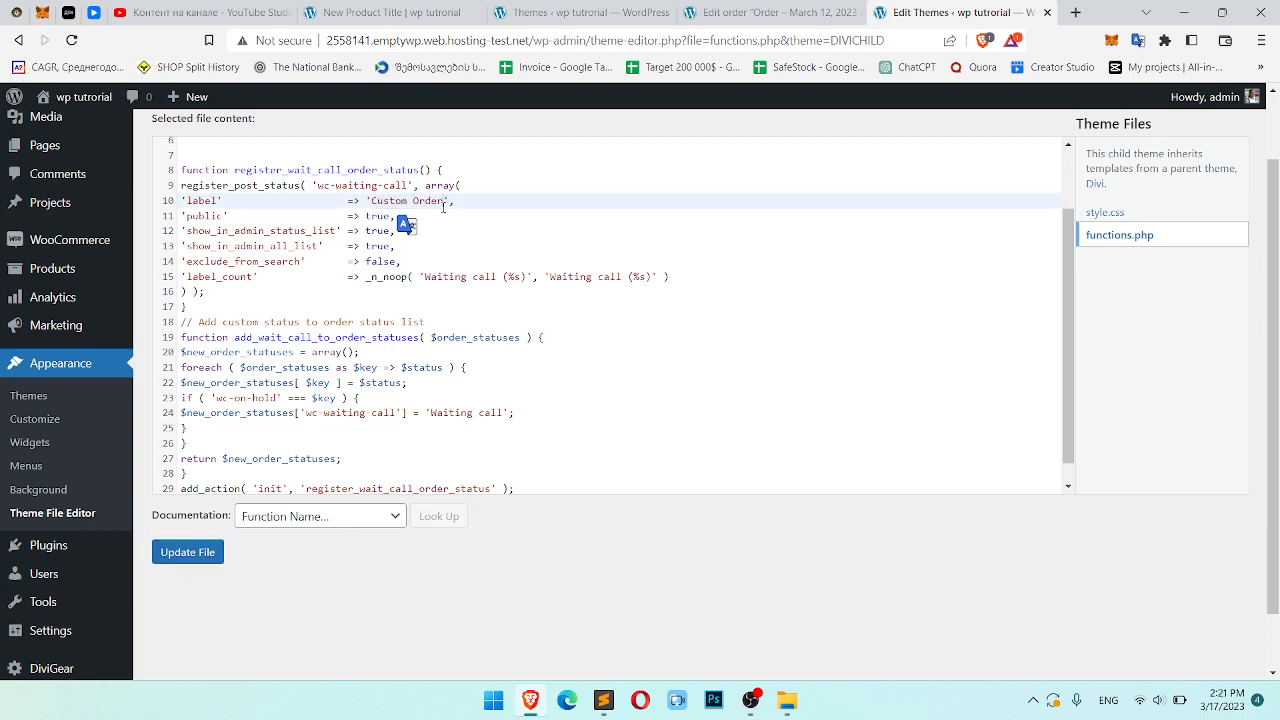
pyautogui.write('Status')
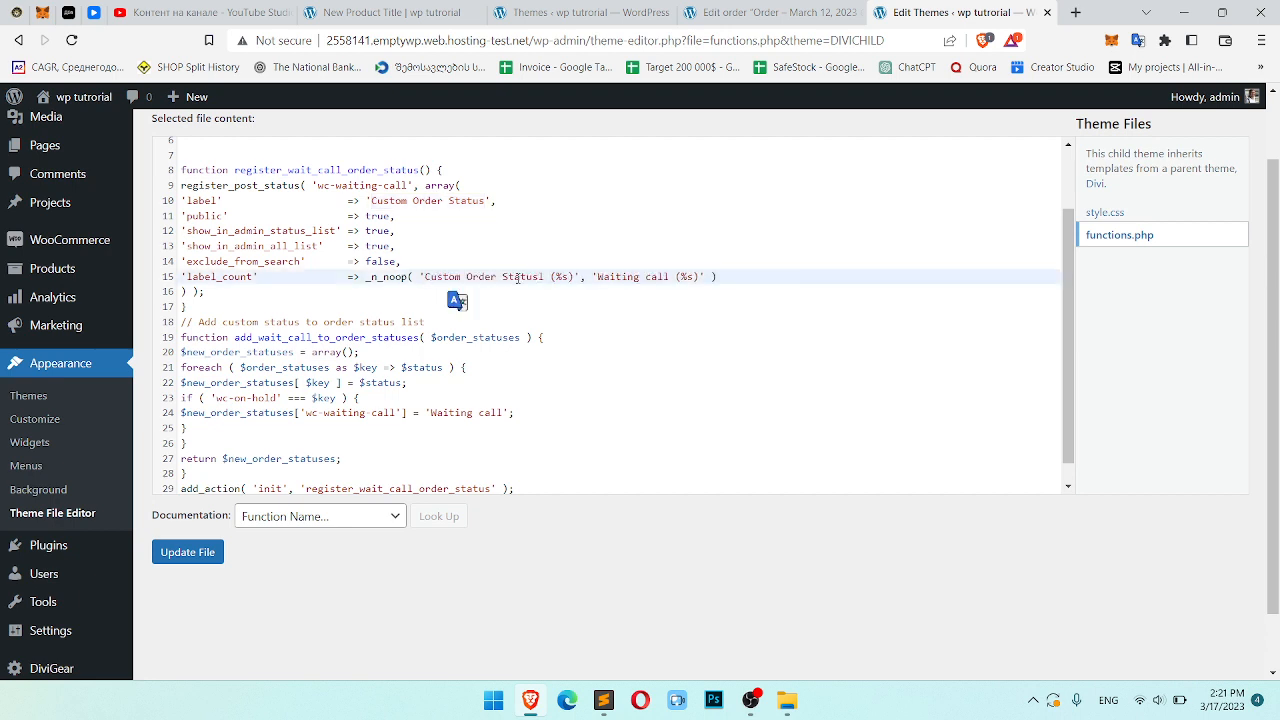
pyautogui.doubleClick(620, 277)
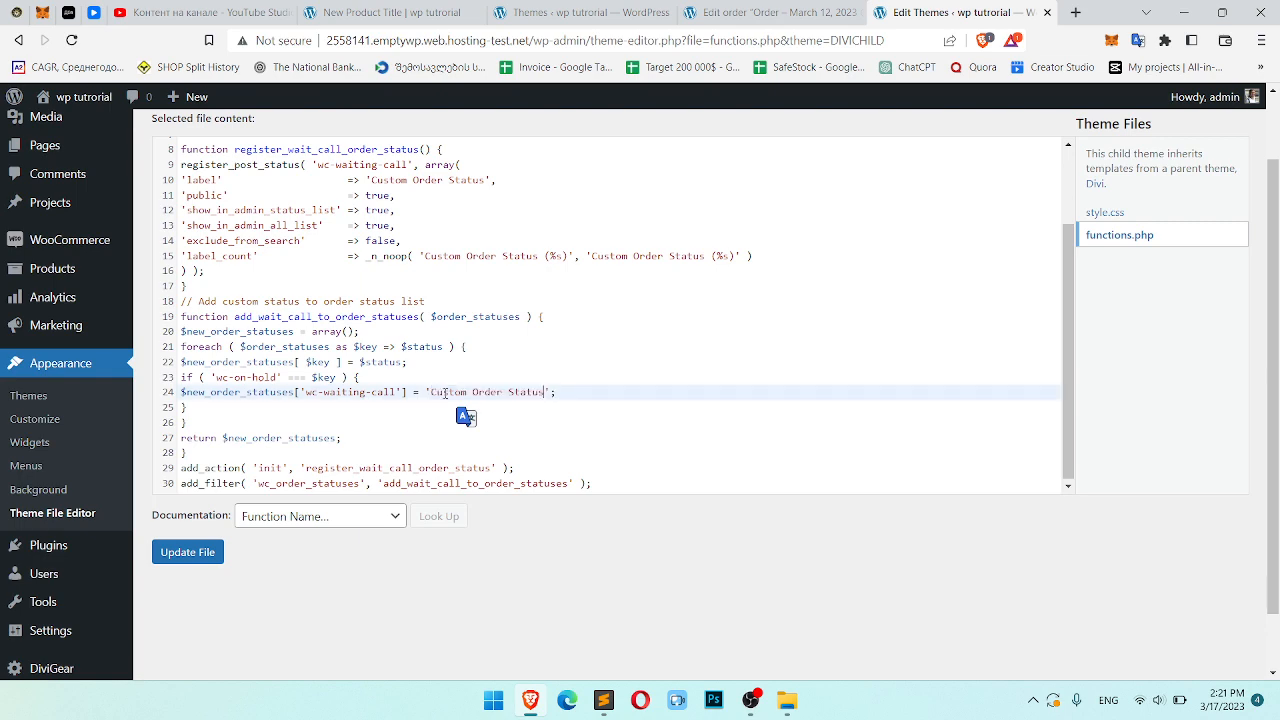
# Step: Save the renamed functions.php and return to the Order #48 tab
pyautogui.click(187, 551)
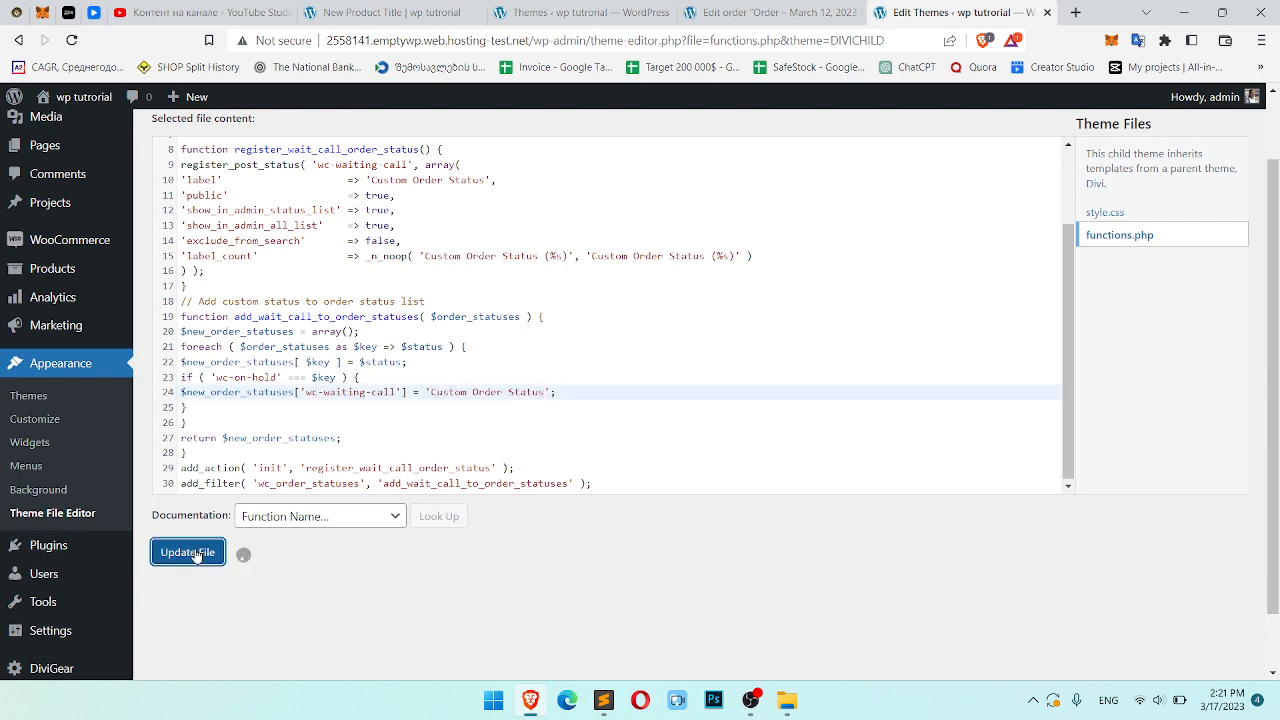
pyautogui.click(187, 552)
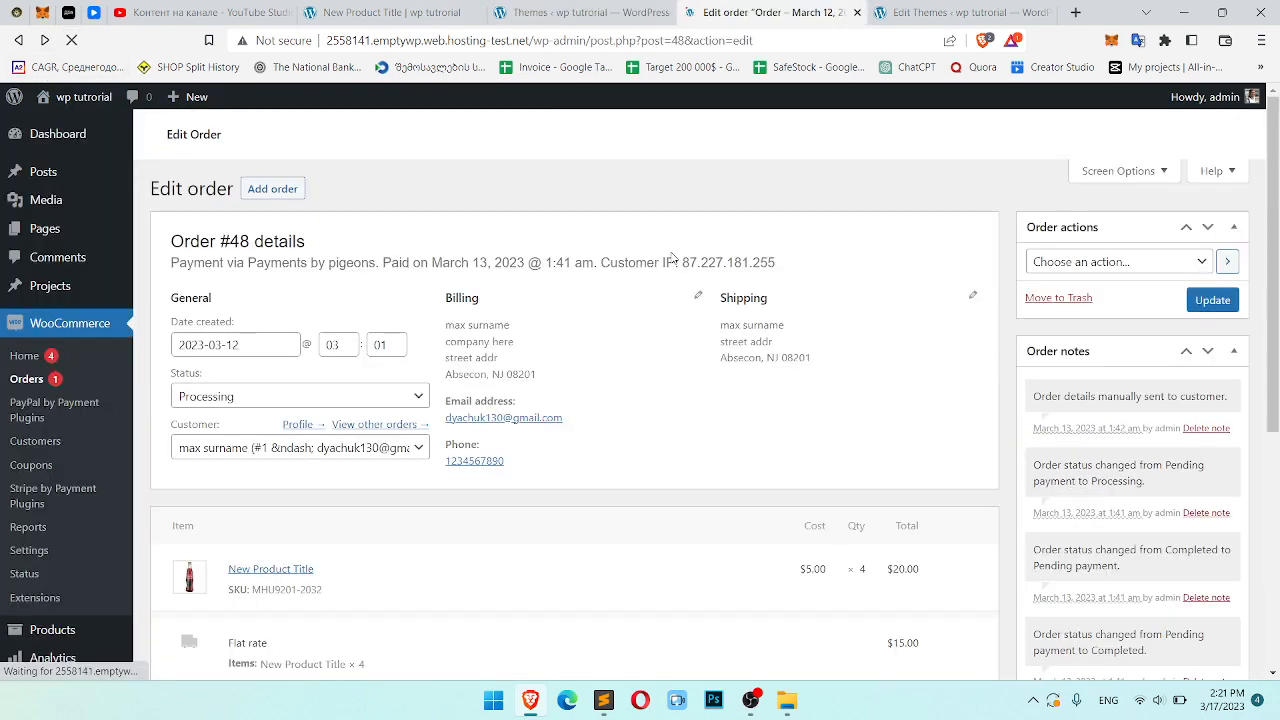
# Step: Set Order #48's status to the new Custom Order Status
pyautogui.scroll(-3)
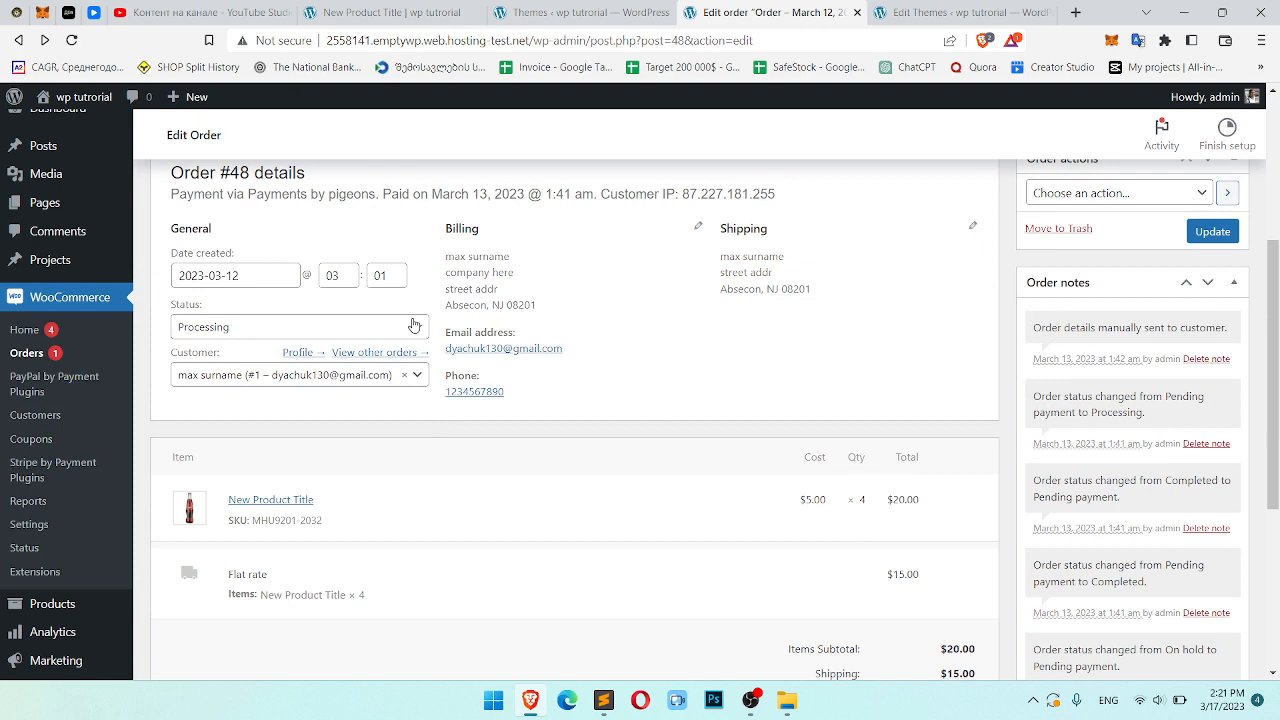
pyautogui.click(298, 326)
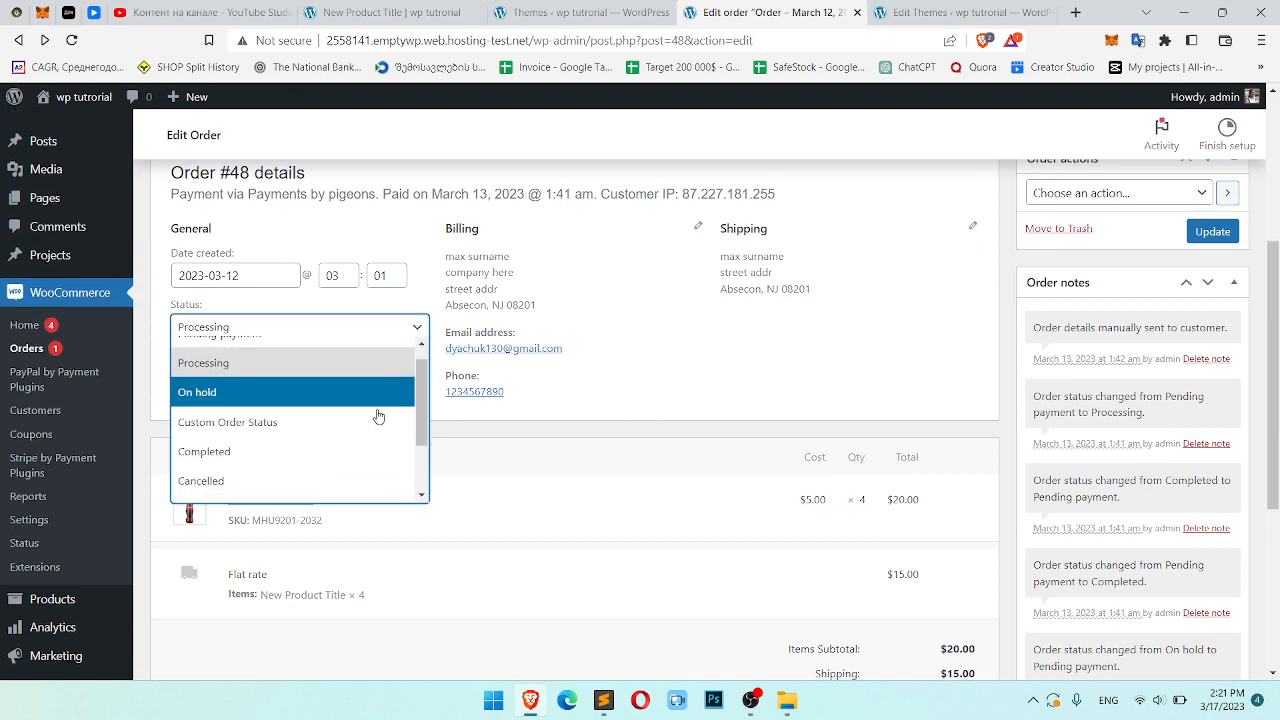
pyautogui.click(227, 421)
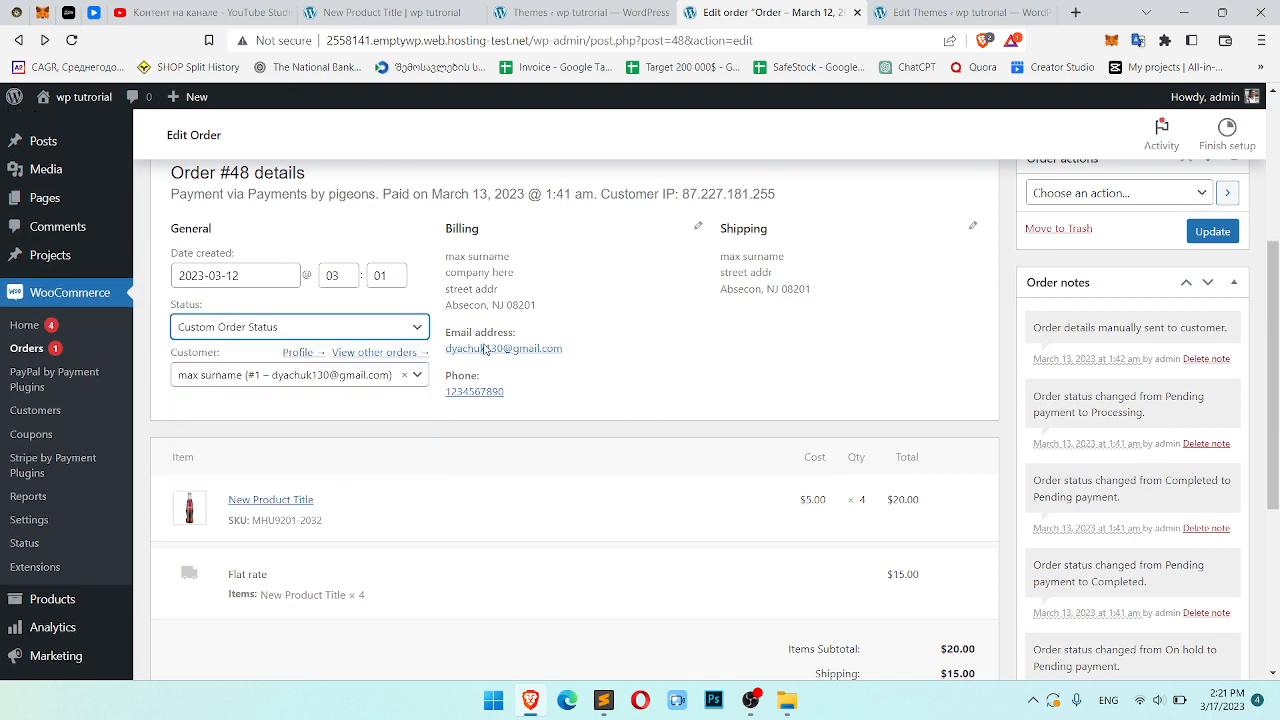